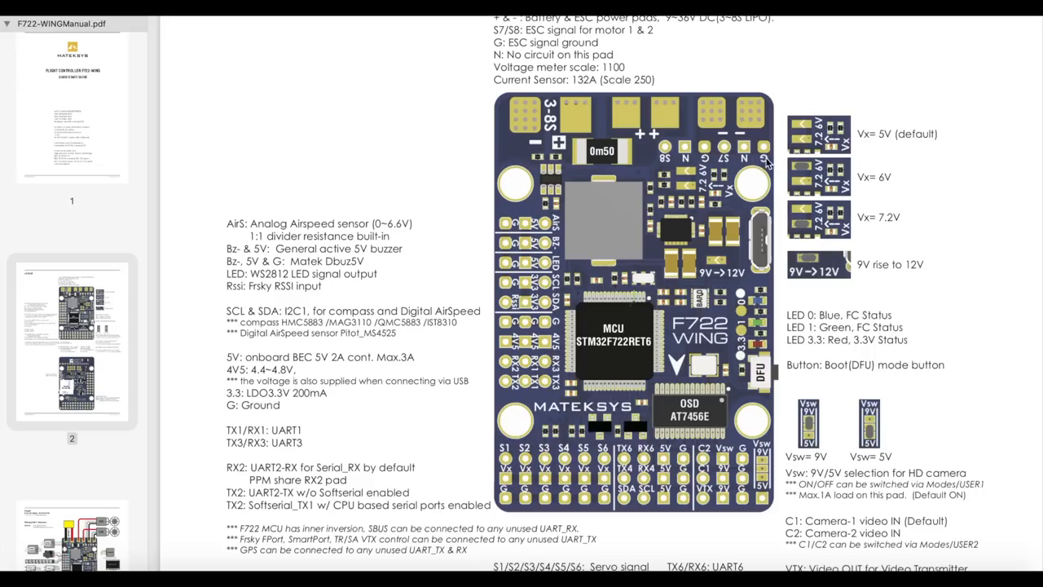
pyautogui.moveTo(764, 160)
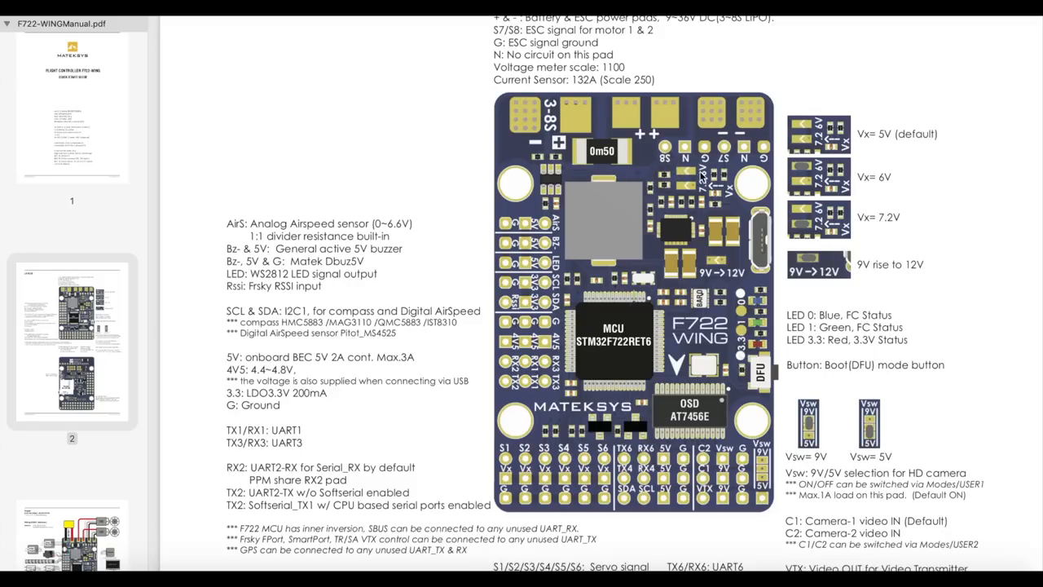
pyautogui.scroll(-3)
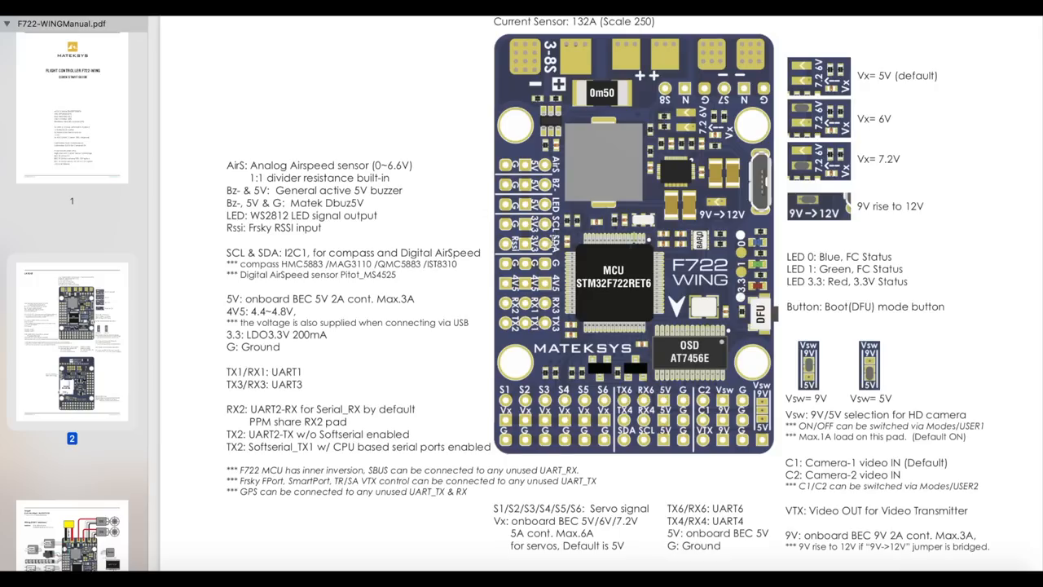
pyautogui.scroll(-3)
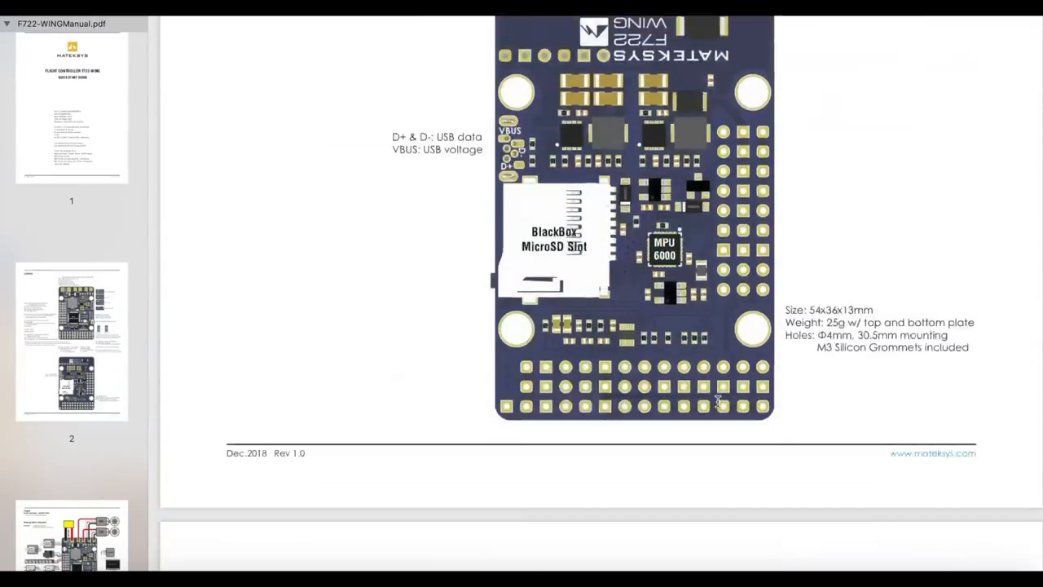
pyautogui.scroll(-3)
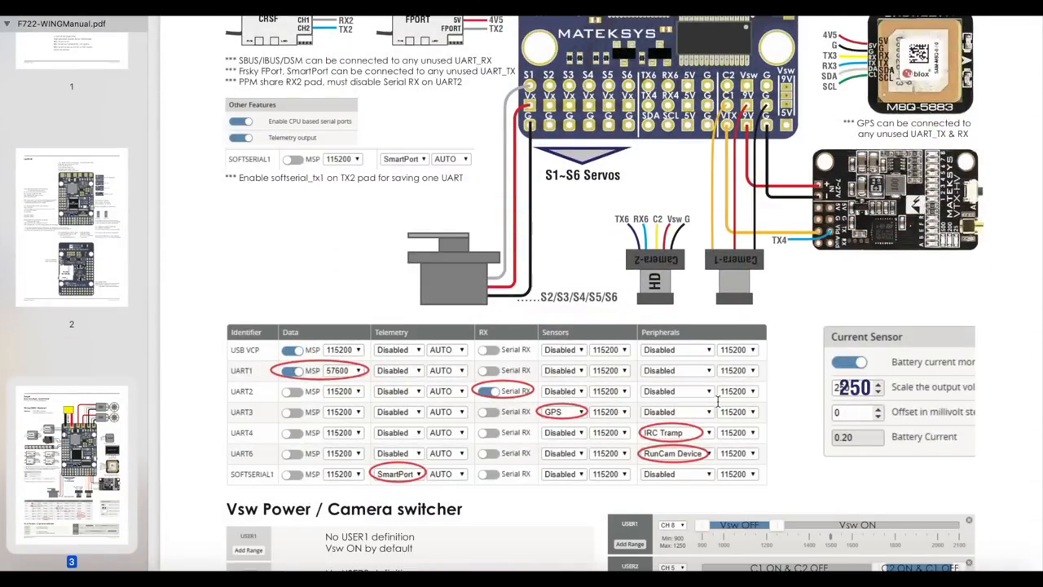
pyautogui.scroll(-3)
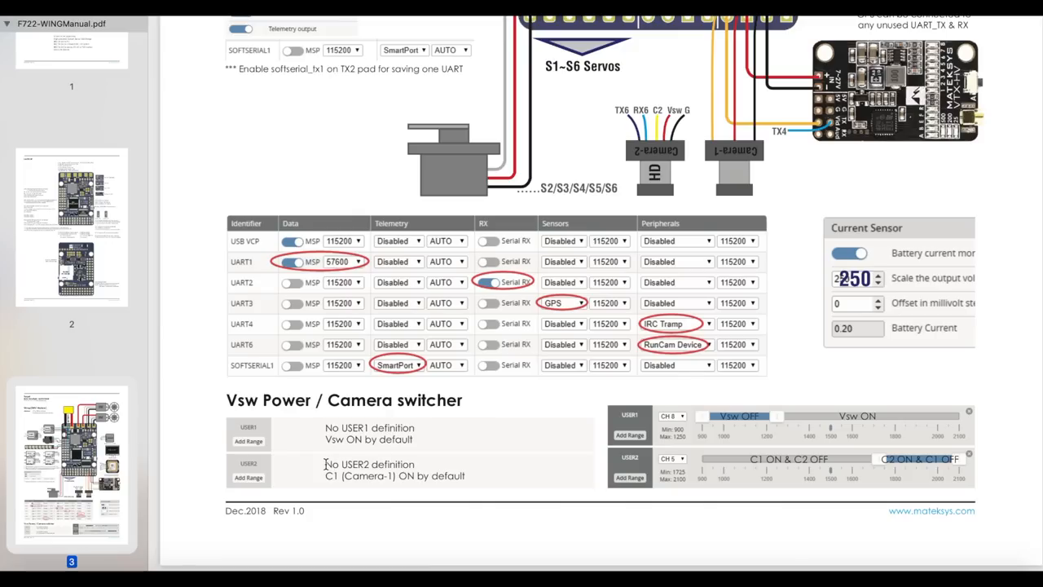
pyautogui.moveTo(328, 465)
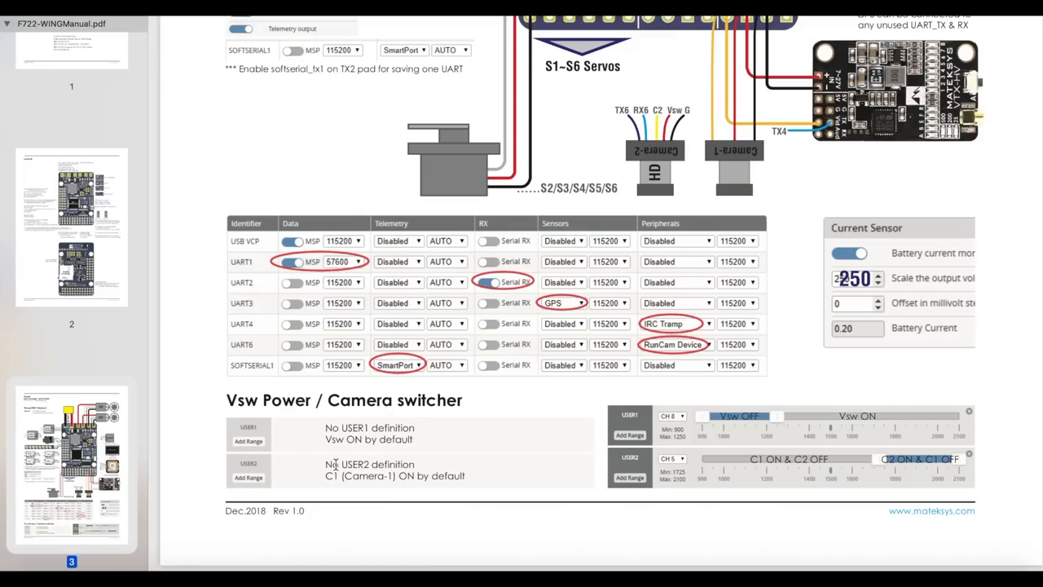
pyautogui.moveTo(457, 479)
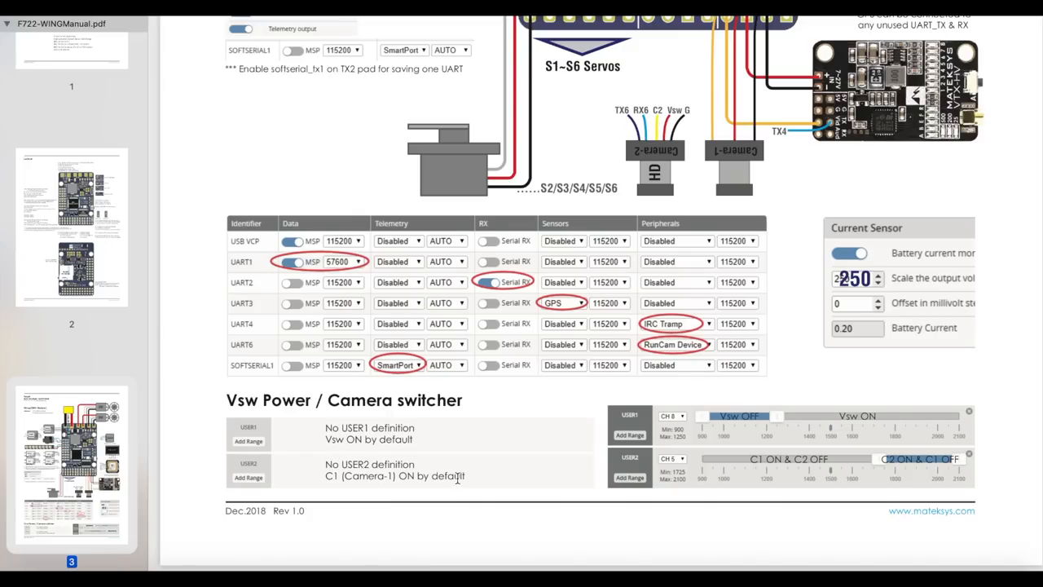
pyautogui.moveTo(489, 476)
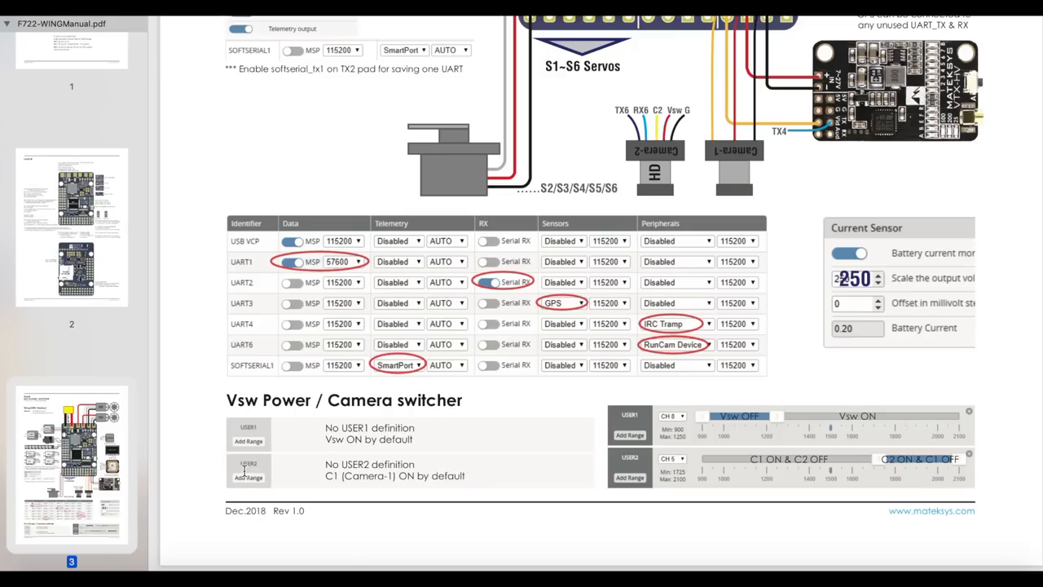
pyautogui.moveTo(248, 473)
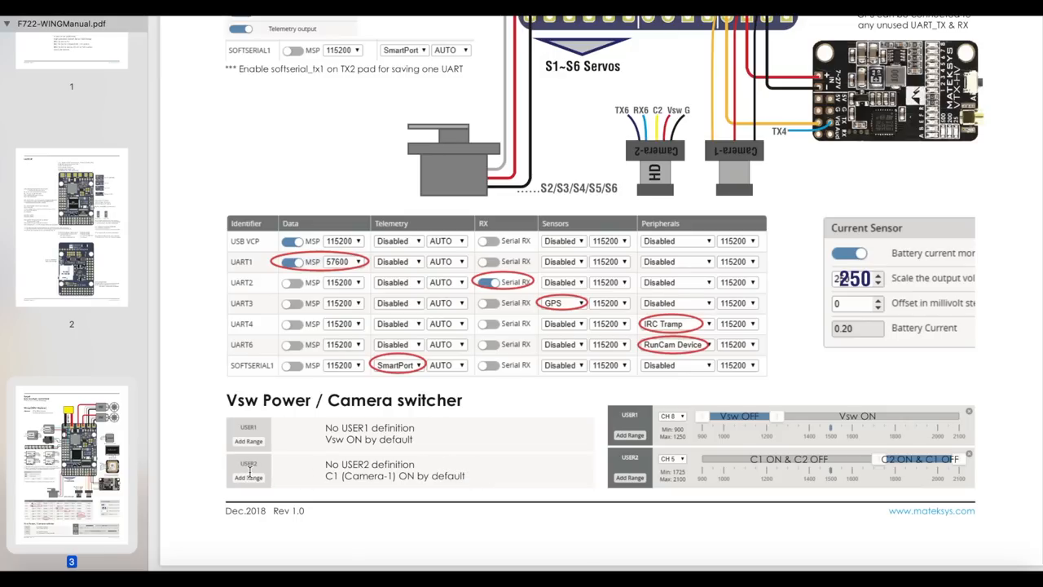
pyautogui.moveTo(873, 488)
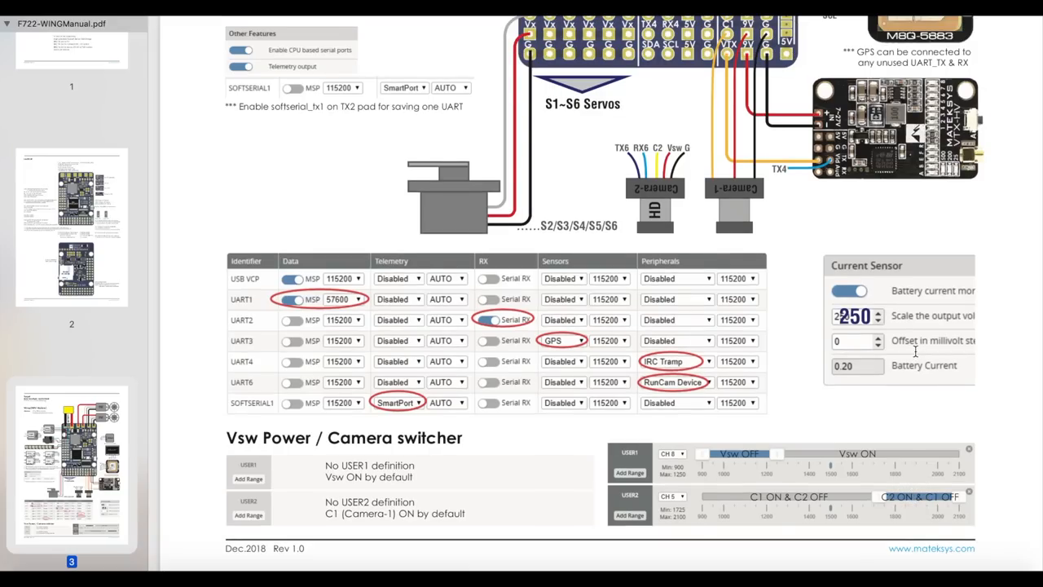
pyautogui.moveTo(807, 316)
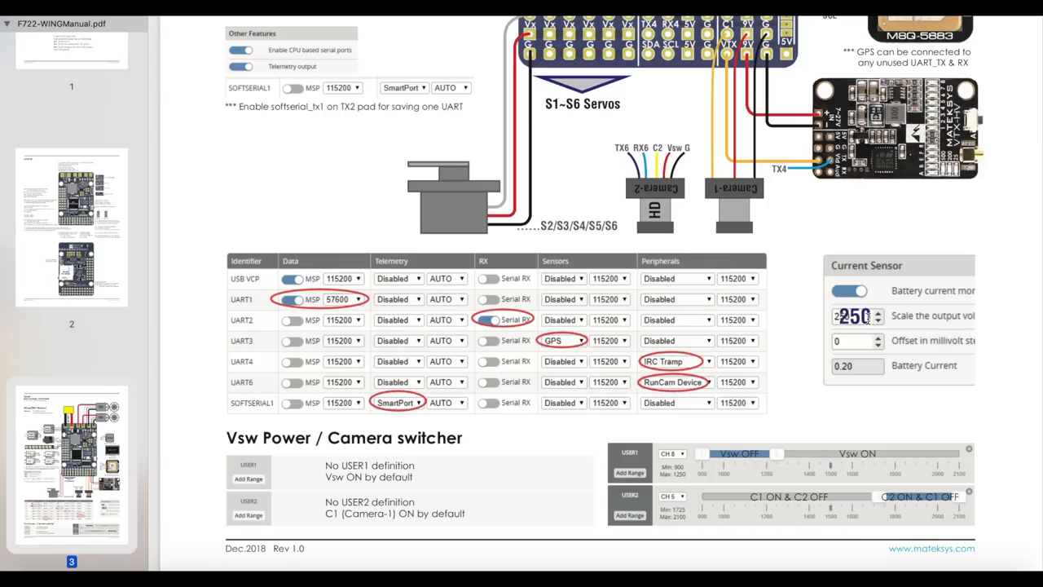
pyautogui.moveTo(867, 318)
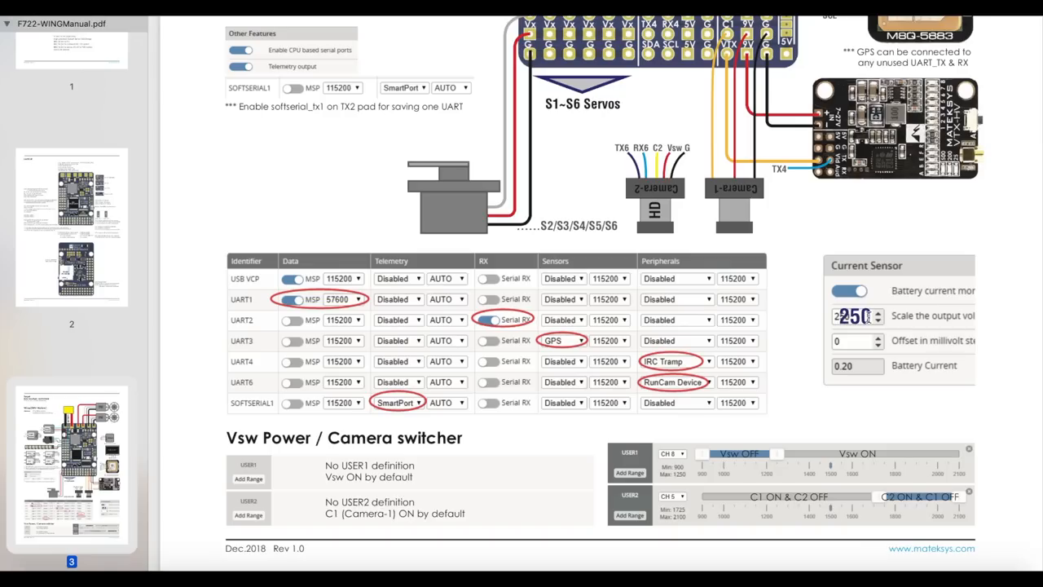